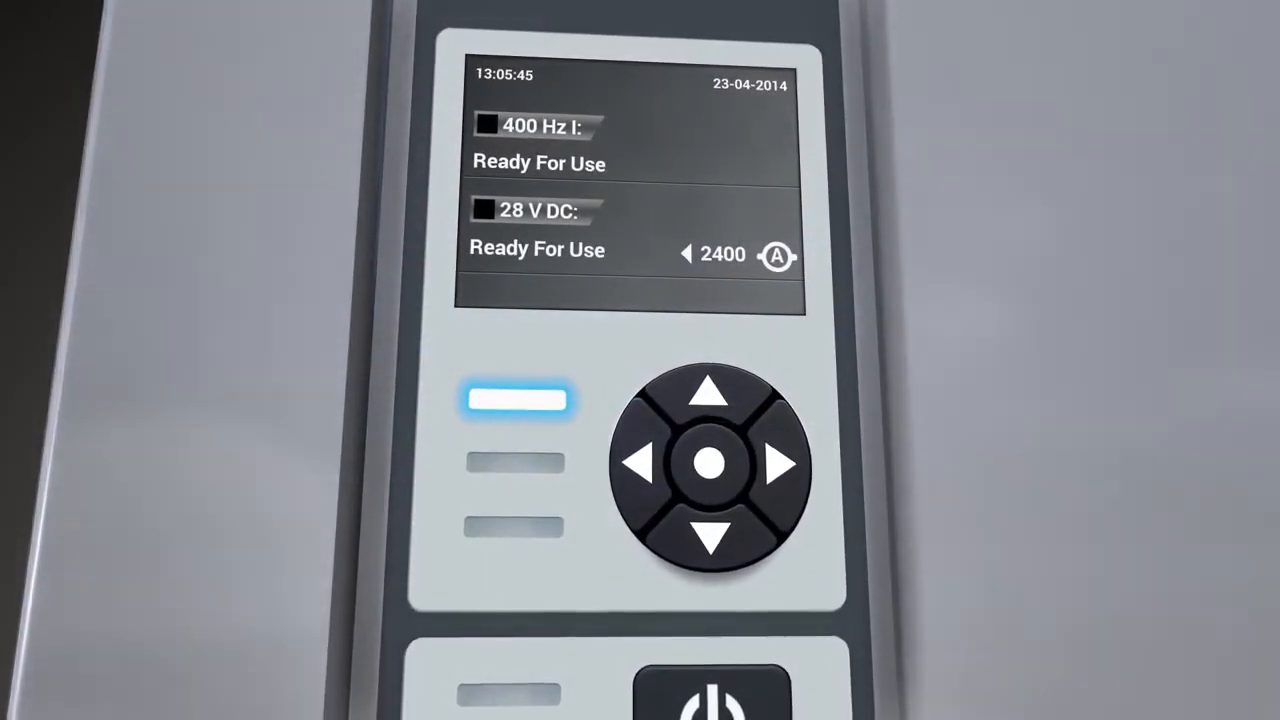
Leave the 'Ready For Use' screen for the main icon menu, with Parameters selected.
left_click(710, 462)
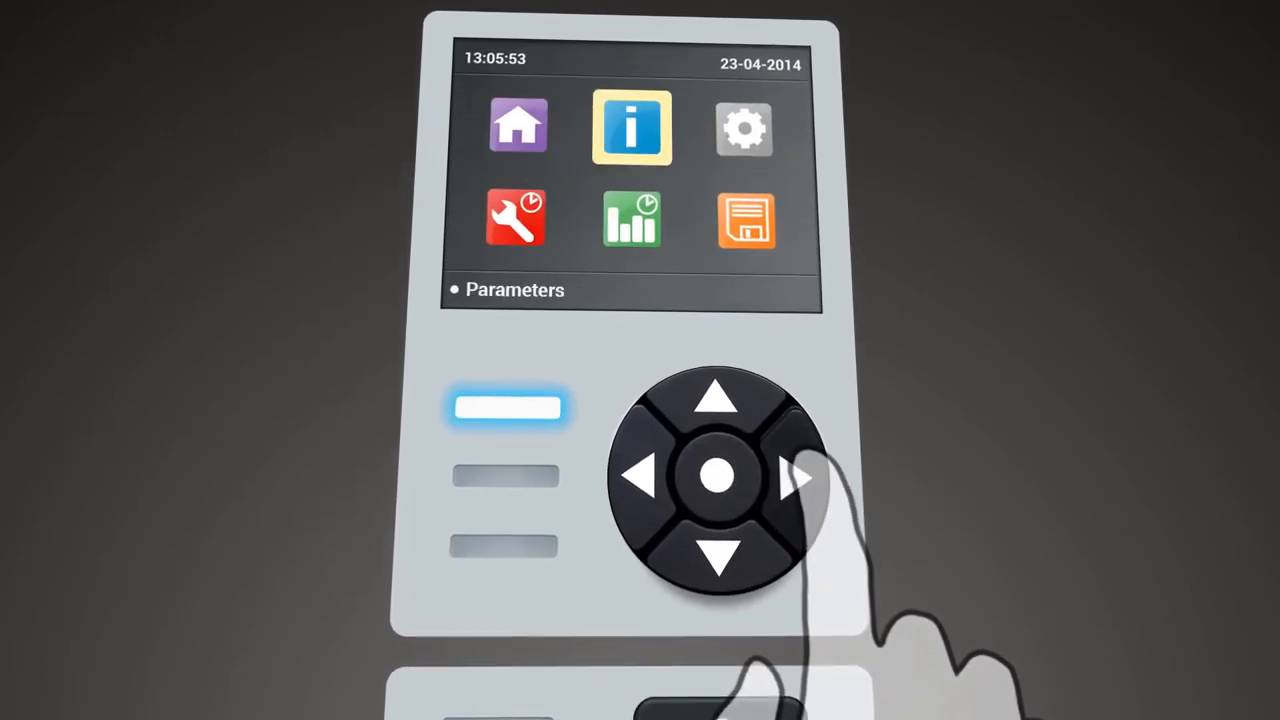
Open the Setup Menu and select Compensation Type, showing its current value, Manual.
left_click(799, 477)
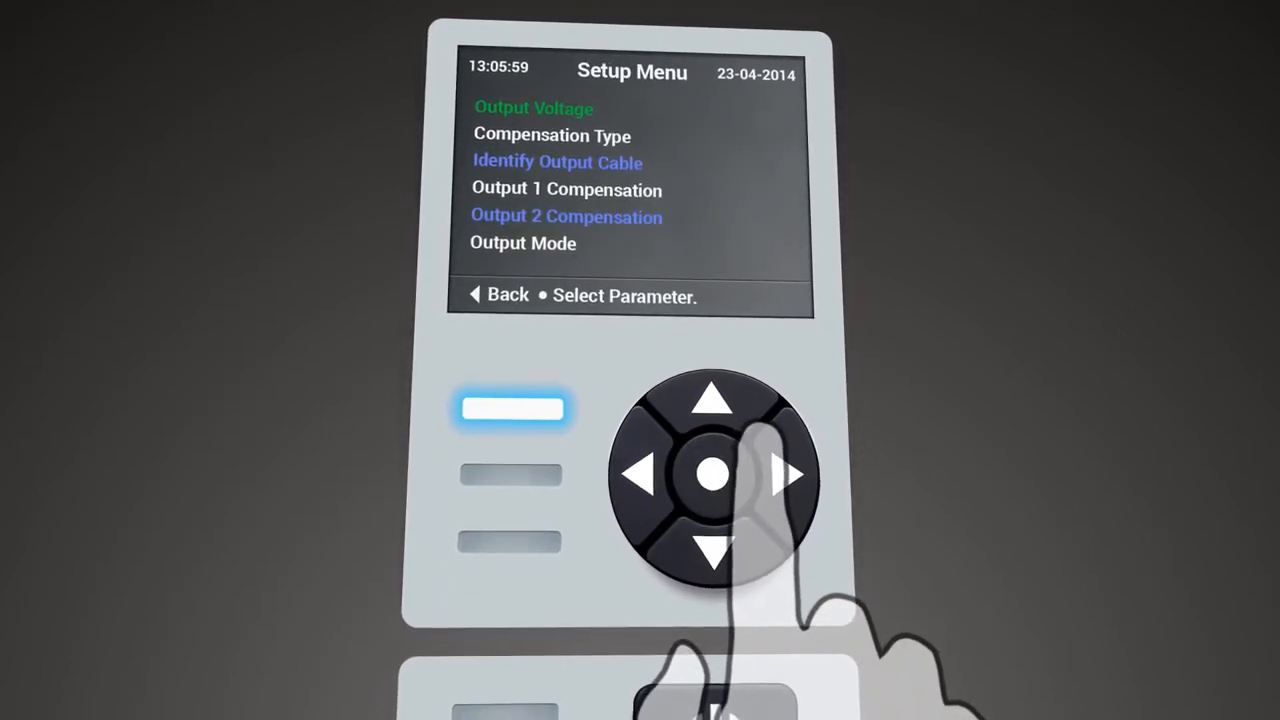
left_click(714, 550)
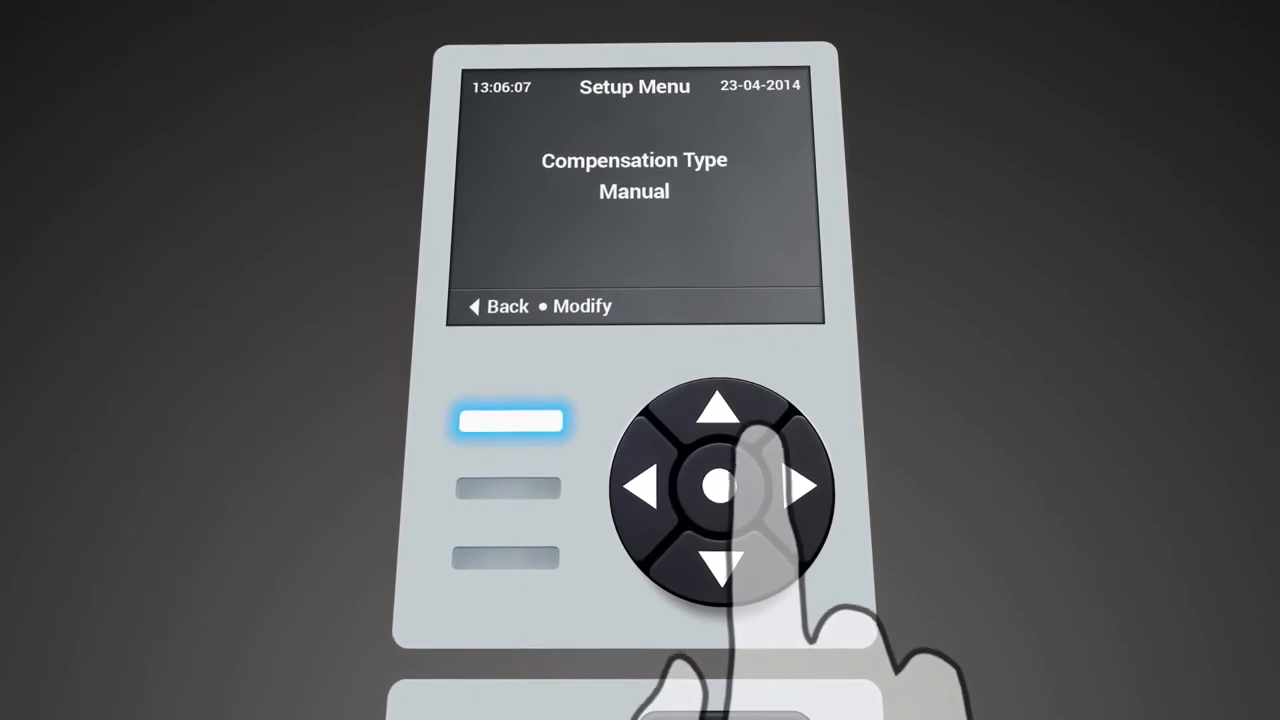
Keep Compensation Type as Manual, save it, and return to the Setup Menu.
left_click(719, 487)
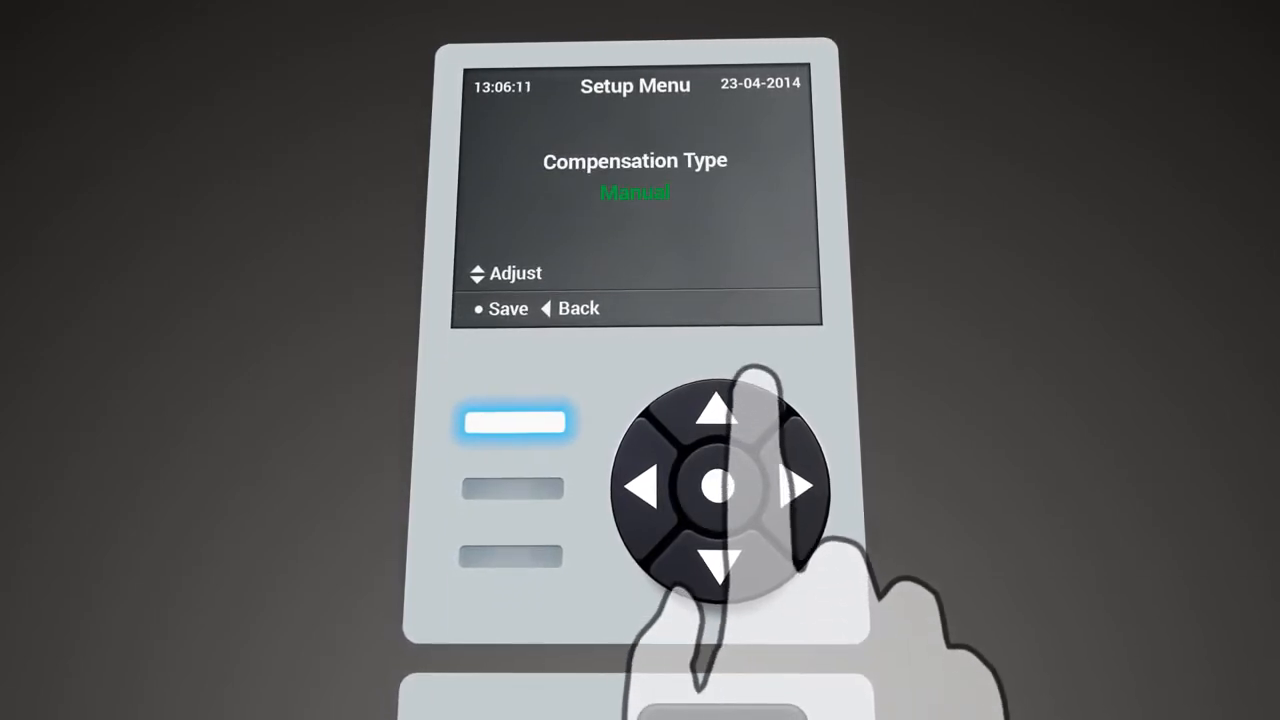
left_click(723, 405)
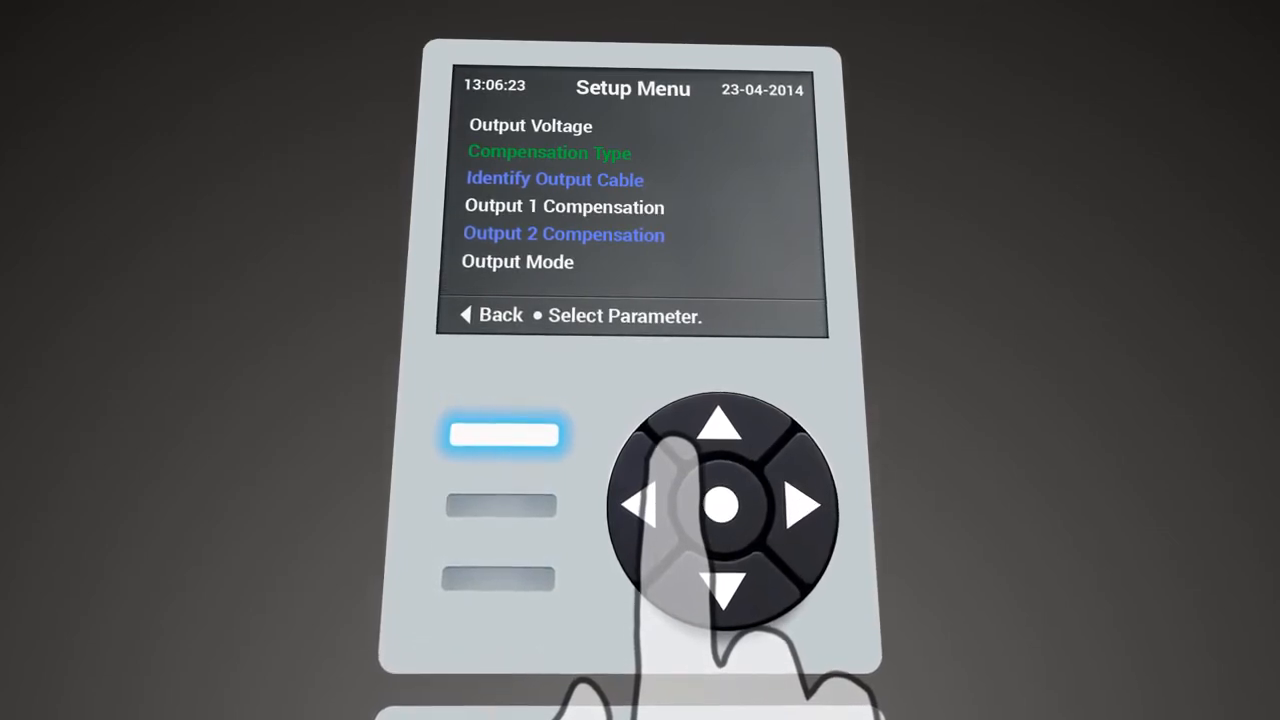
Set Identify Output Cable to Enabled.
left_click(726, 585)
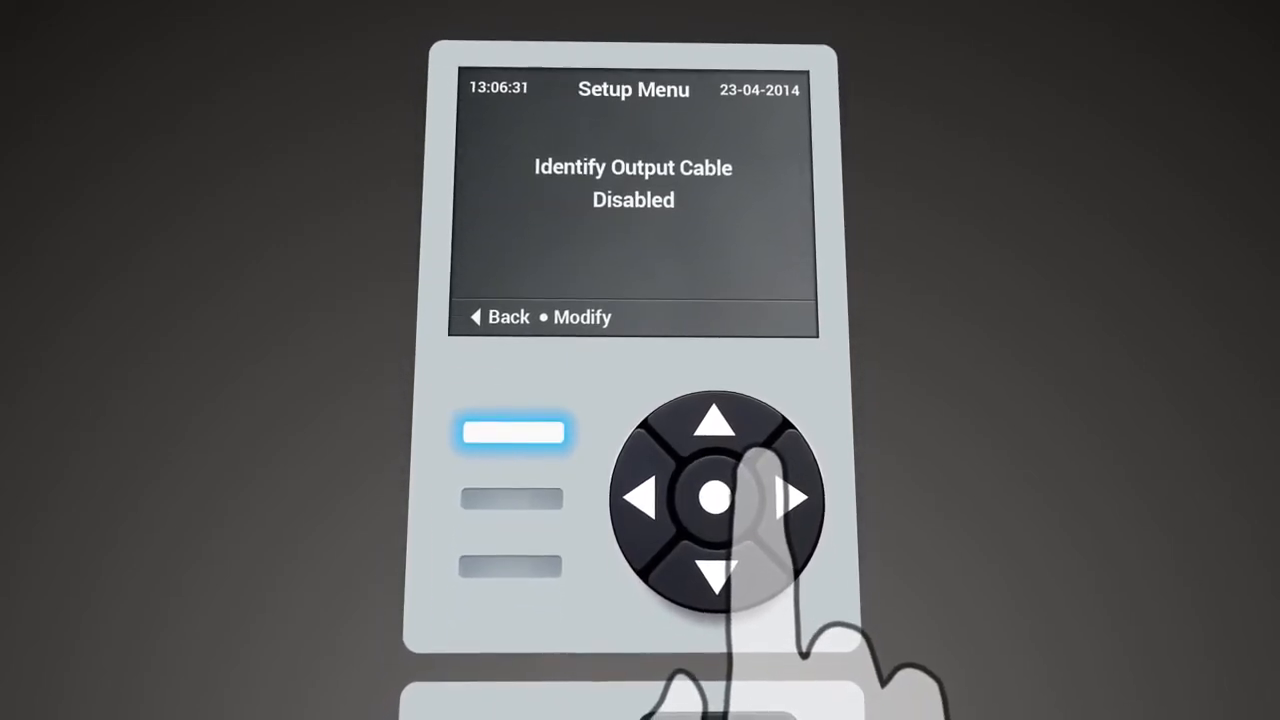
left_click(715, 500)
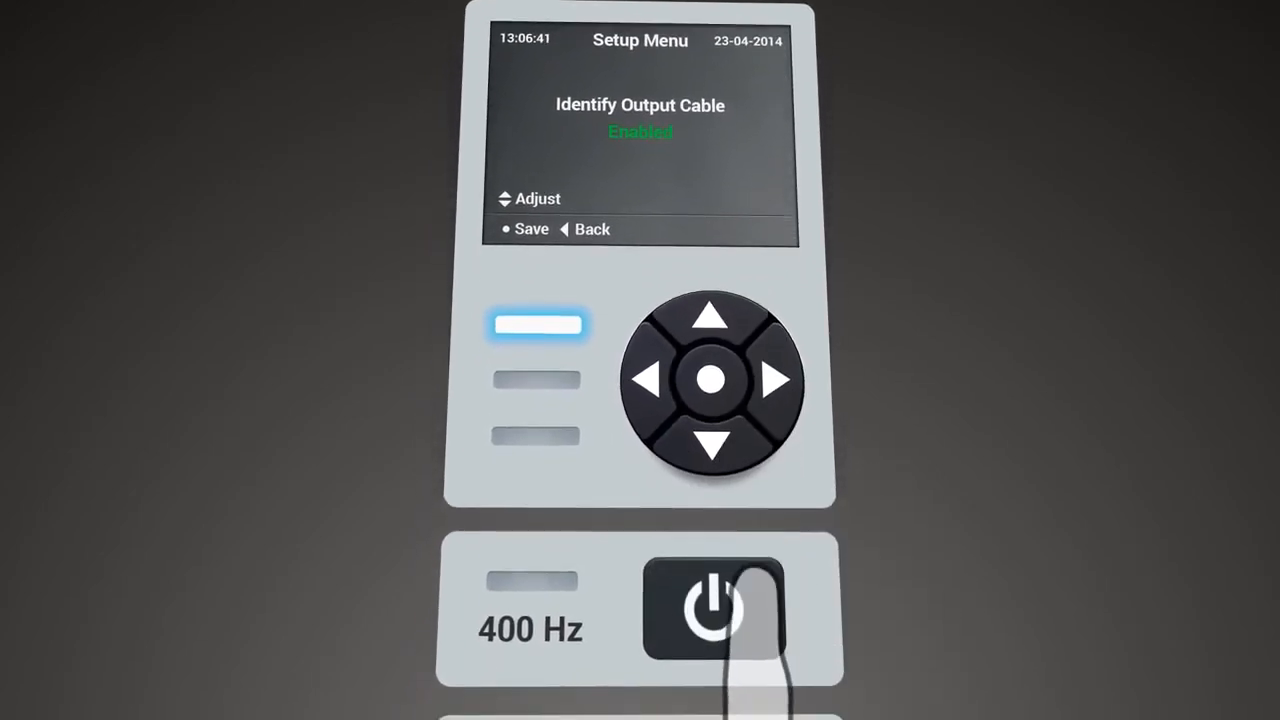
Start the 400 Hz output, reaching 'Plug & Play Completed – Output 1'.
left_click(714, 608)
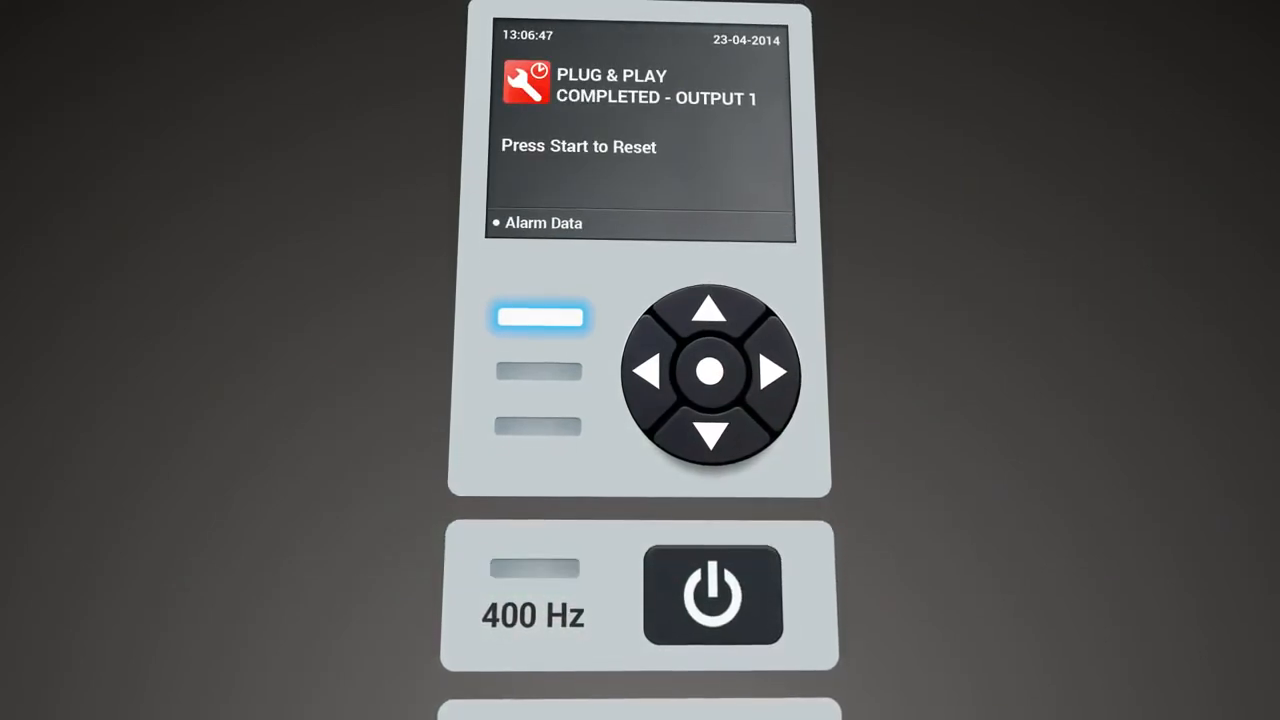
left_click(712, 592)
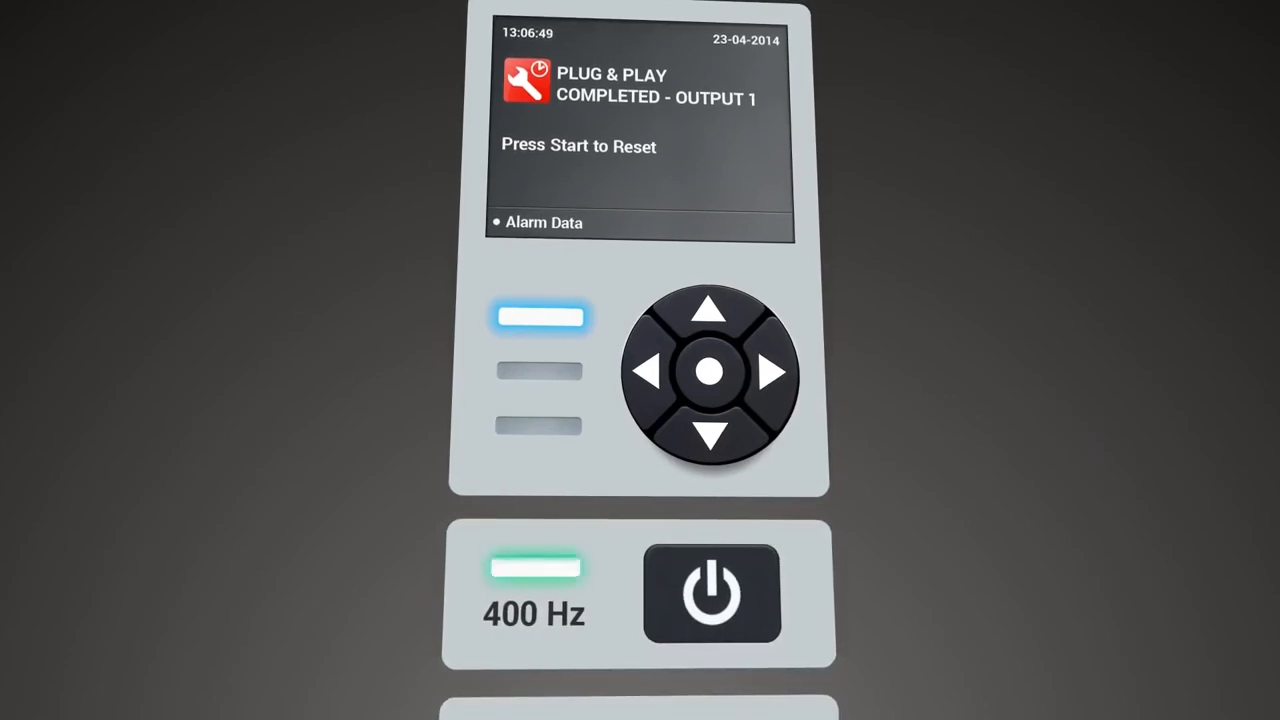